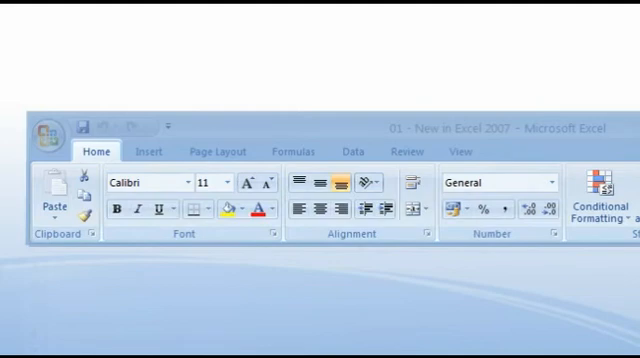
Note 'galleries of options' while reviewing the Excel Home ribbon, then move to Word
{"action": "type", "text": "g"}
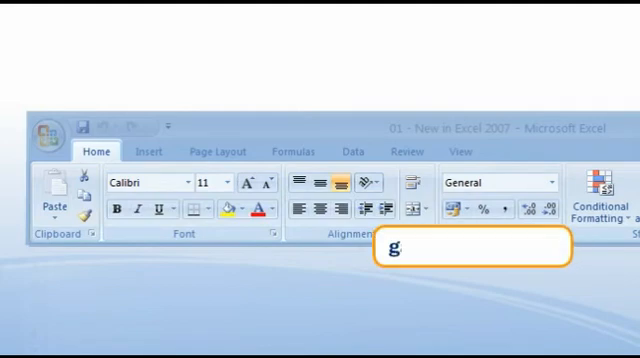
{"action": "type", "text": "galleries of options"}
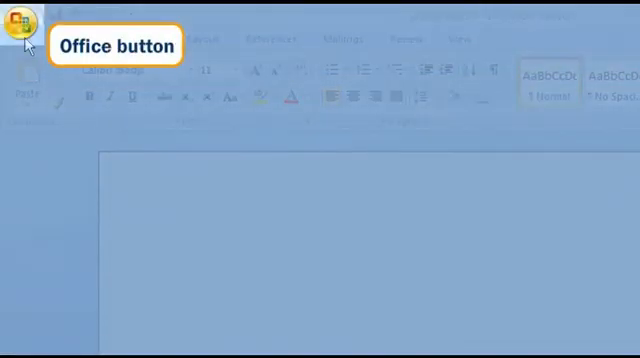
Show the Office menu with its file commands and Recent Documents list
{"action": "left_click", "coordinate": [20, 22]}
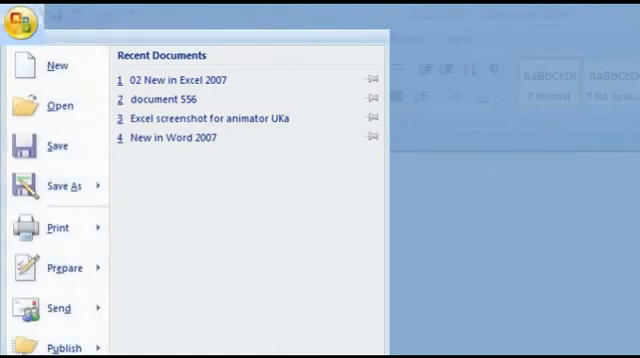
{"action": "left_click", "coordinate": [60, 188]}
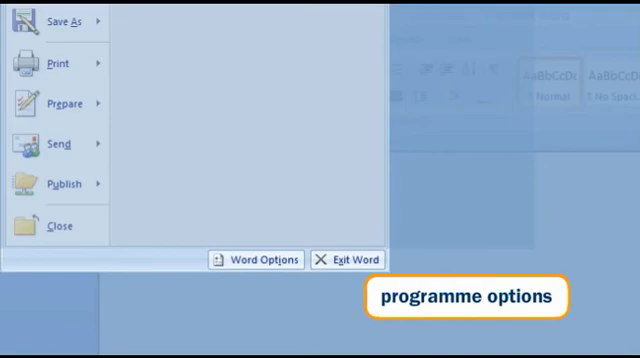
View and dismiss Word Options, then display the Prepare submenu from the Office menu
{"action": "left_click", "coordinate": [256, 260]}
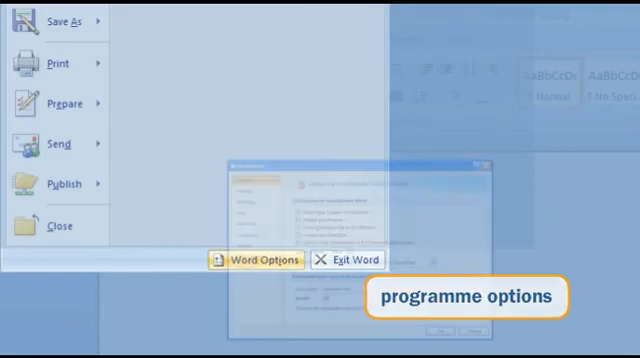
{"action": "left_click", "coordinate": [256, 260]}
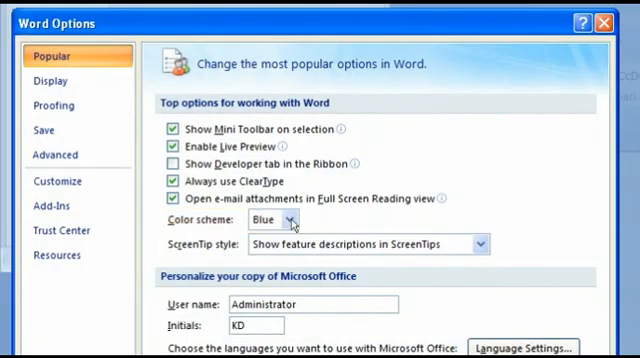
{"action": "left_click", "coordinate": [292, 220]}
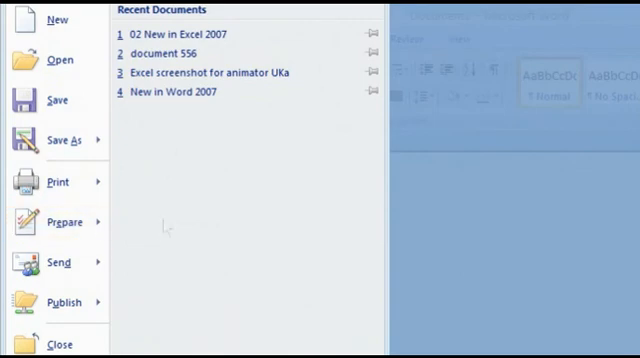
{"action": "left_click", "coordinate": [56, 222]}
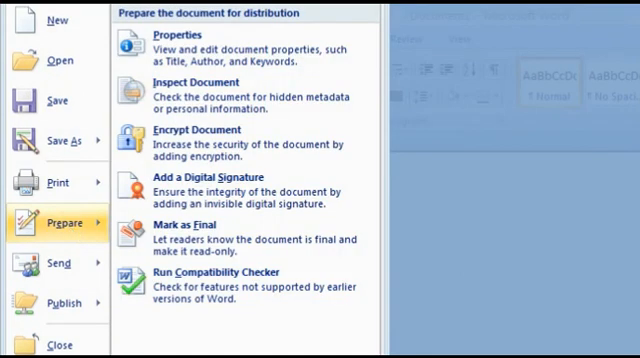